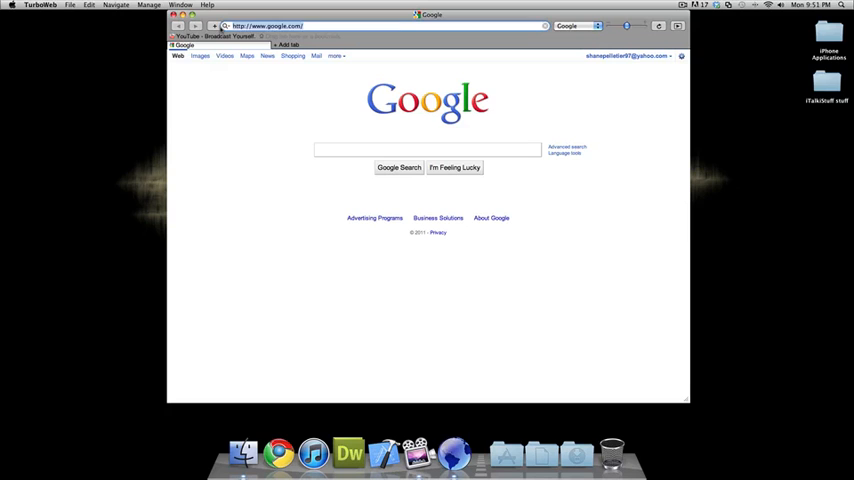
# - Enter 'Yahoo' in the Google search field and run the search
pyautogui.write('Yahoo.co')
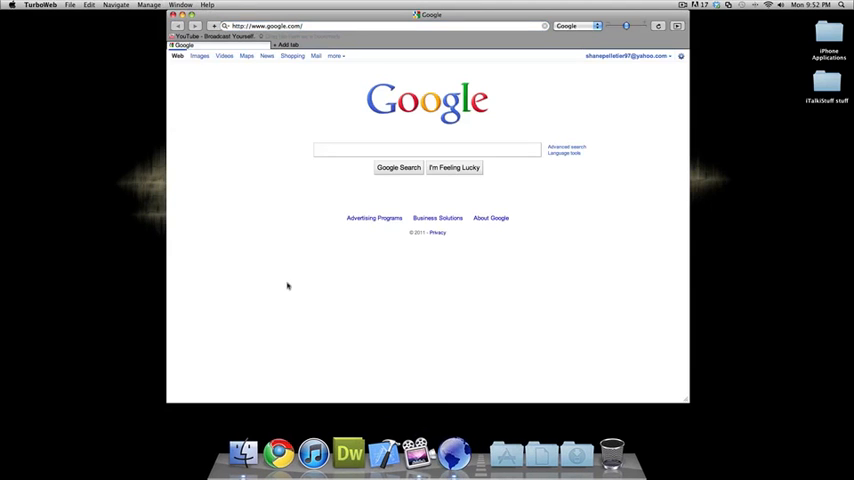
pyautogui.click(428, 148)
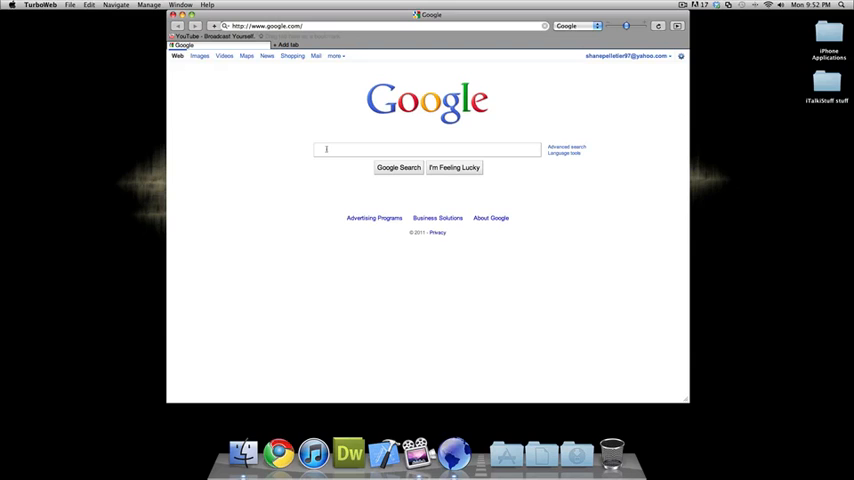
pyautogui.click(200, 56)
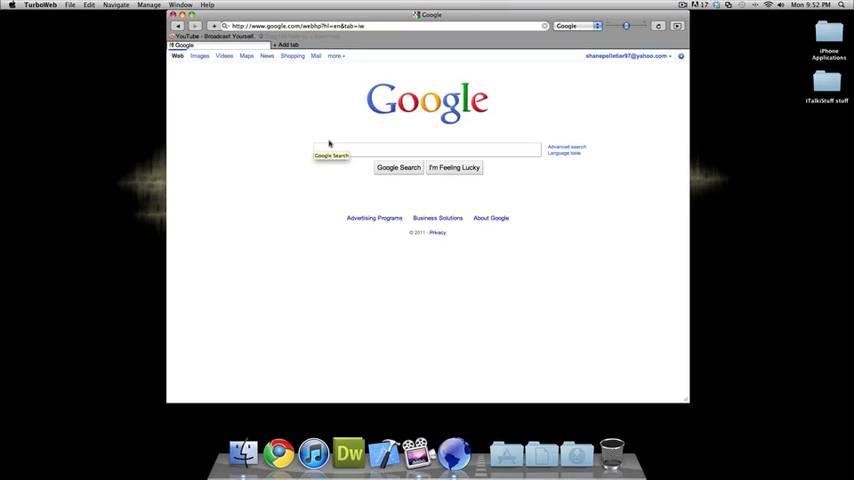
pyautogui.click(428, 150)
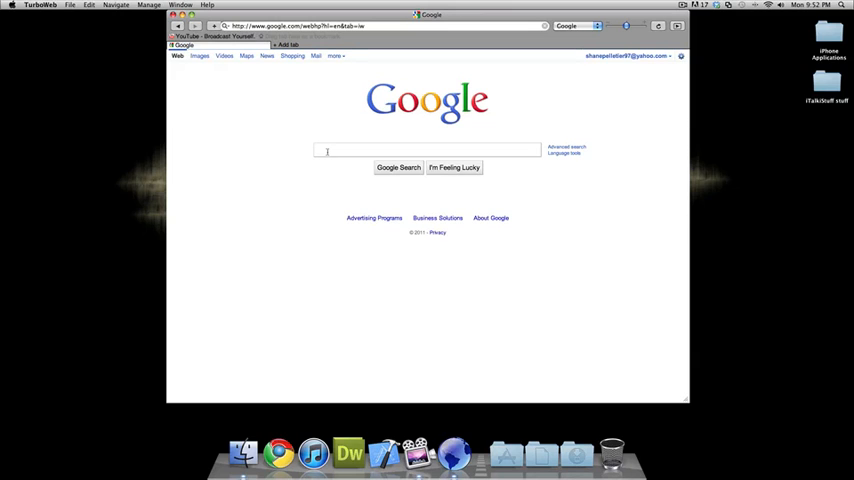
pyautogui.write('Yahoo')
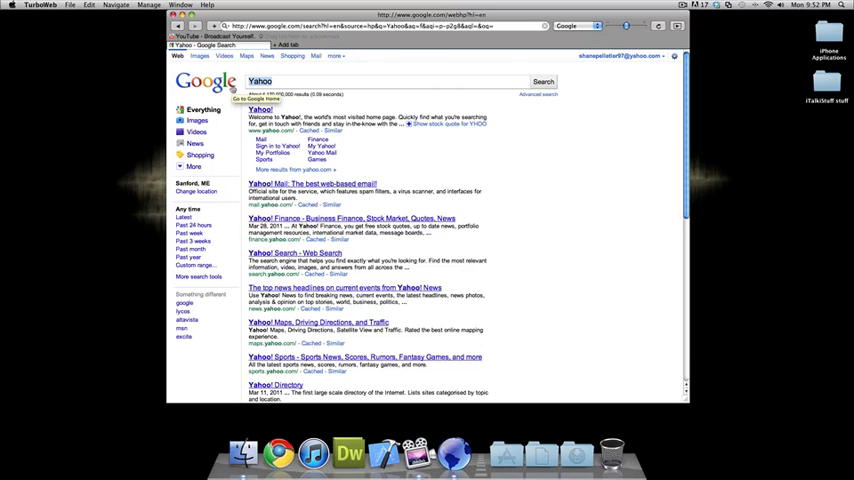
# - Search Google for 'Facebook' to replace the Yahoo results
pyautogui.write('Facebook')
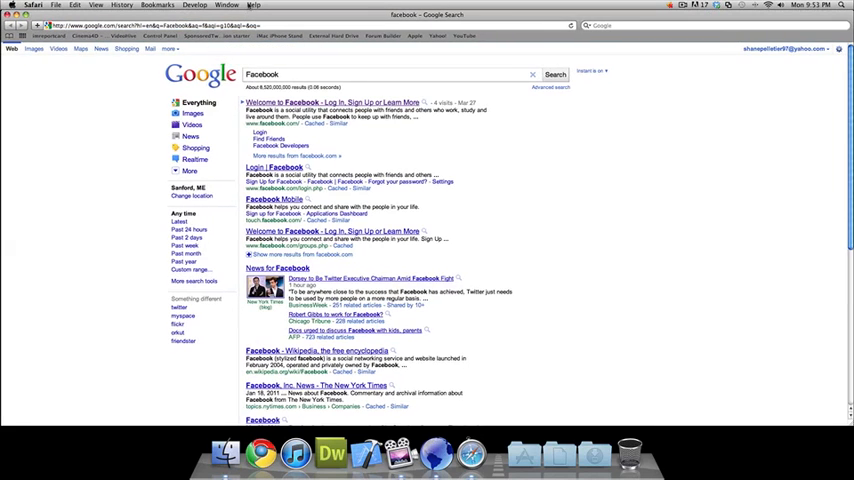
# - Bring TurboWeb to front and show the Edit and Navigate menus (Go Home, Back, Forward, Zoom, Refresh)
pyautogui.click(32, 4)
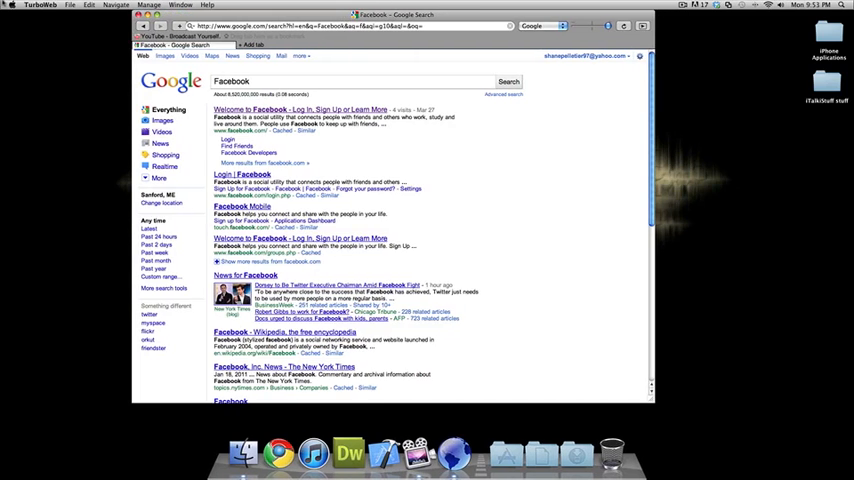
pyautogui.click(90, 4)
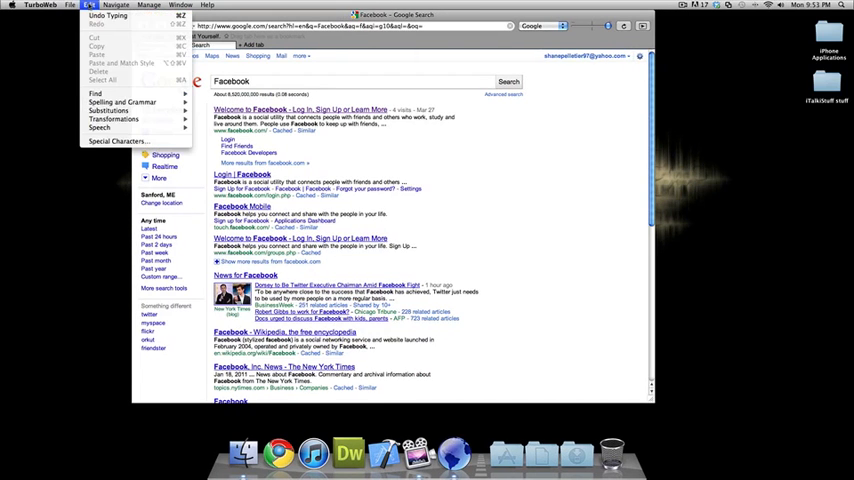
pyautogui.click(116, 4)
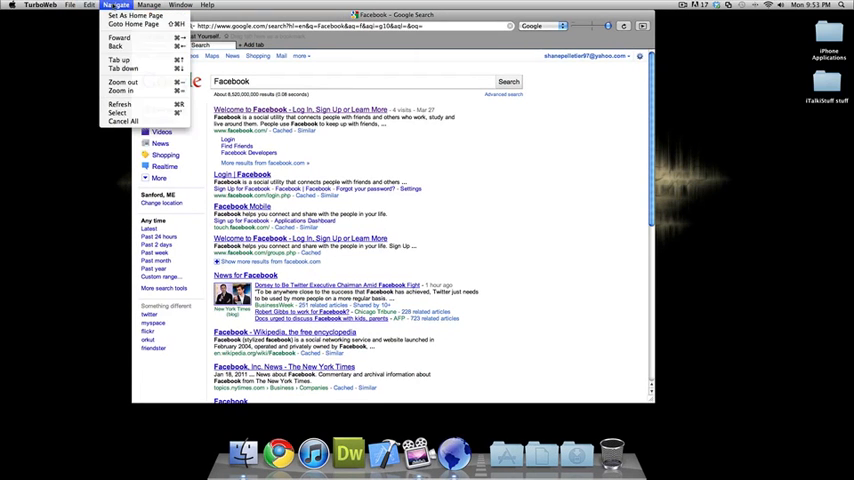